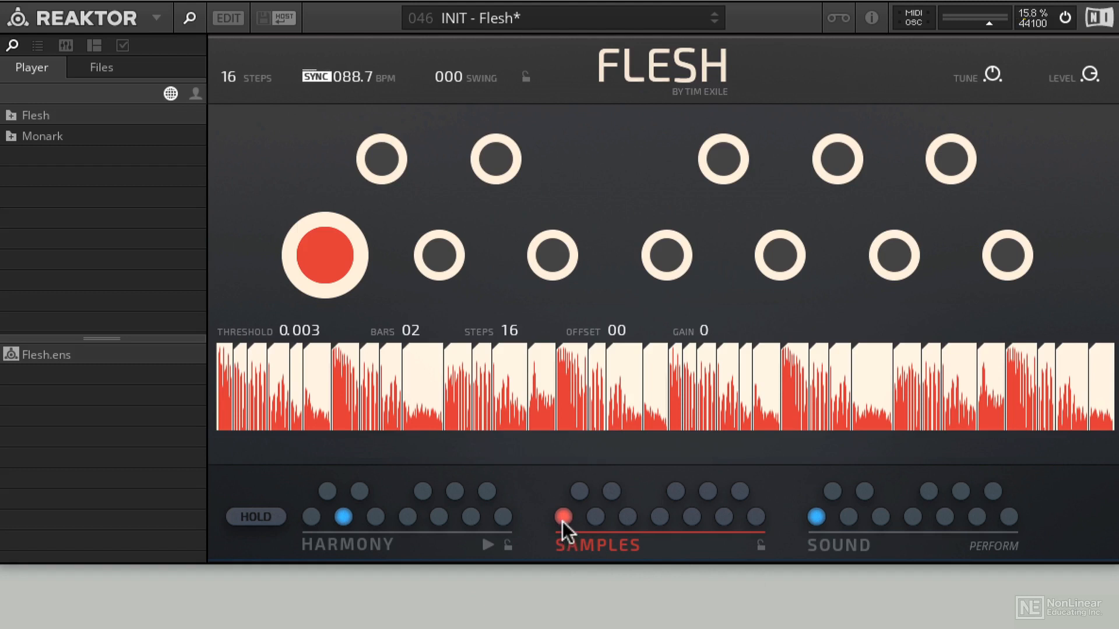
pyautogui.moveTo(693, 399)
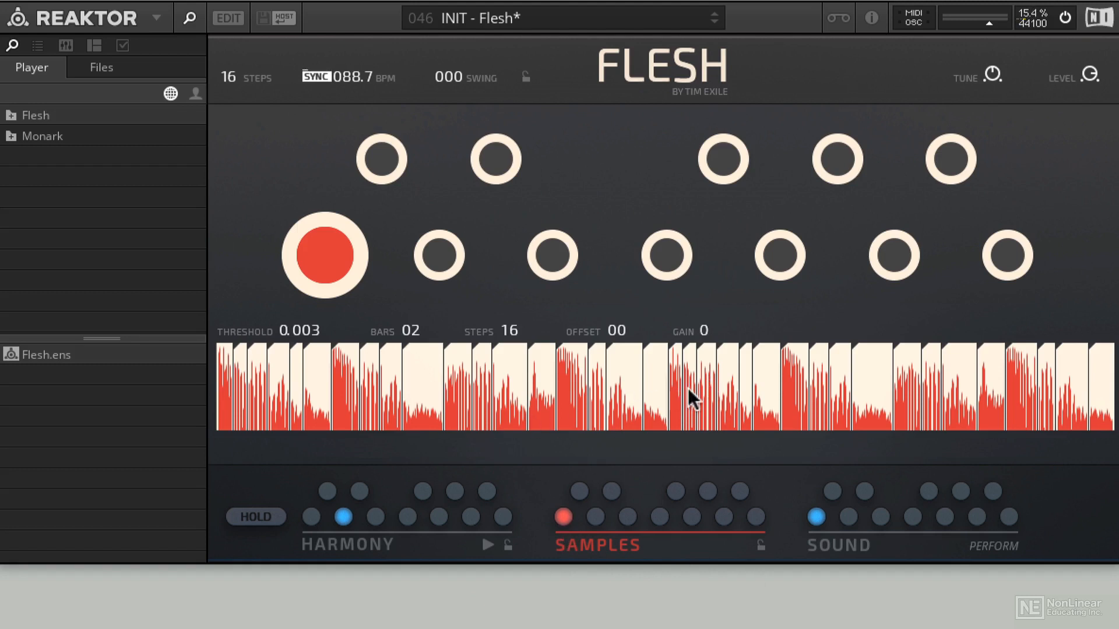
pyautogui.moveTo(585, 500)
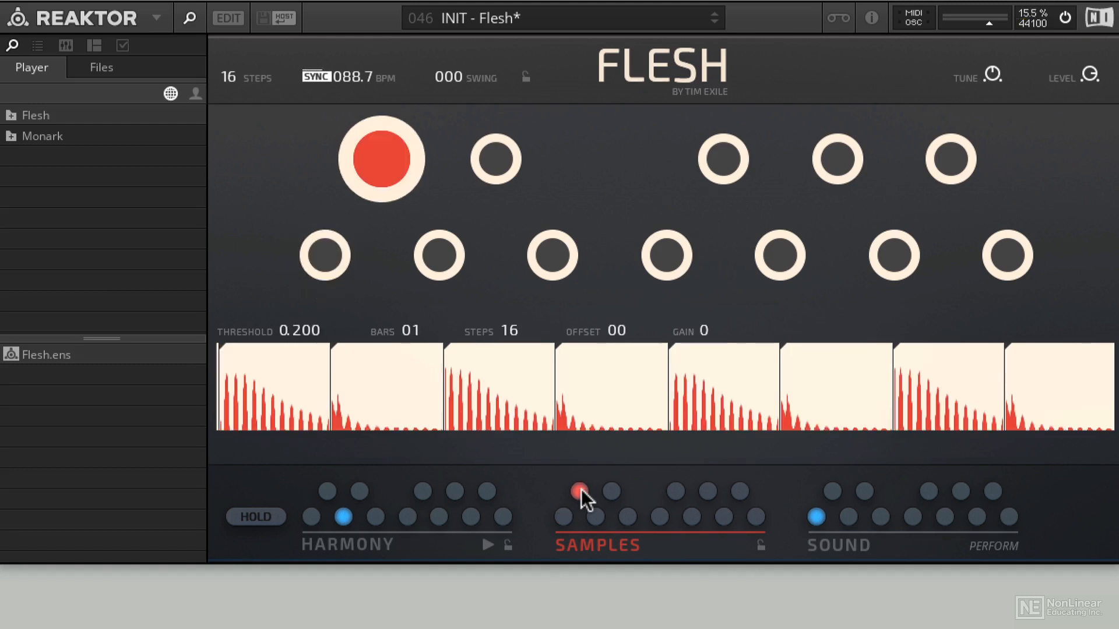
# Try another stored sample slot, then return to the first sparse one-bar loop
pyautogui.click(628, 517)
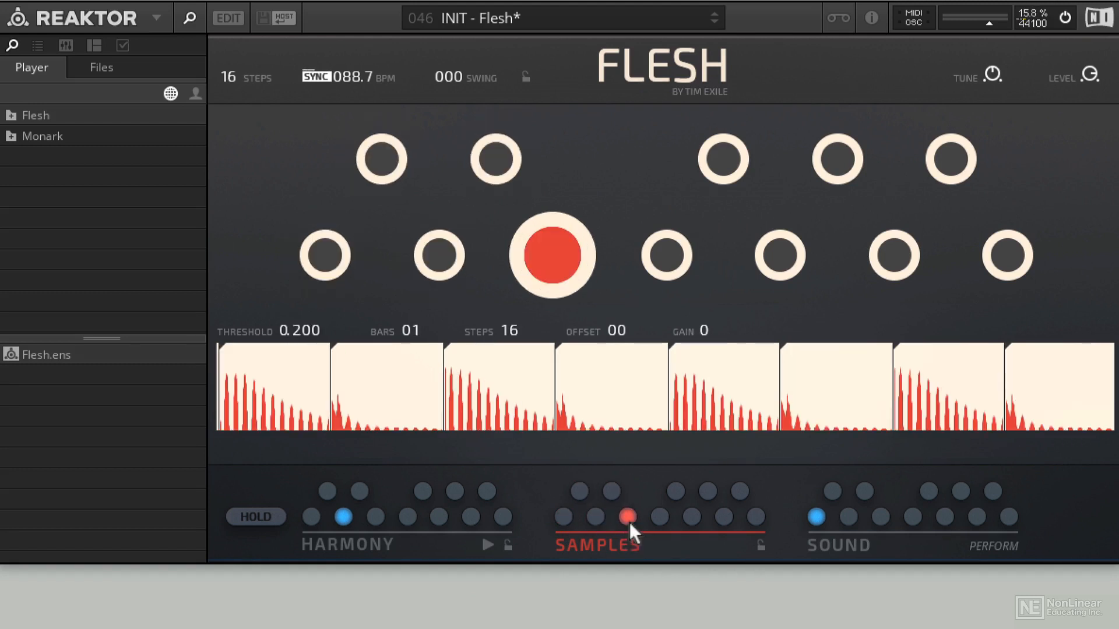
pyautogui.click(578, 493)
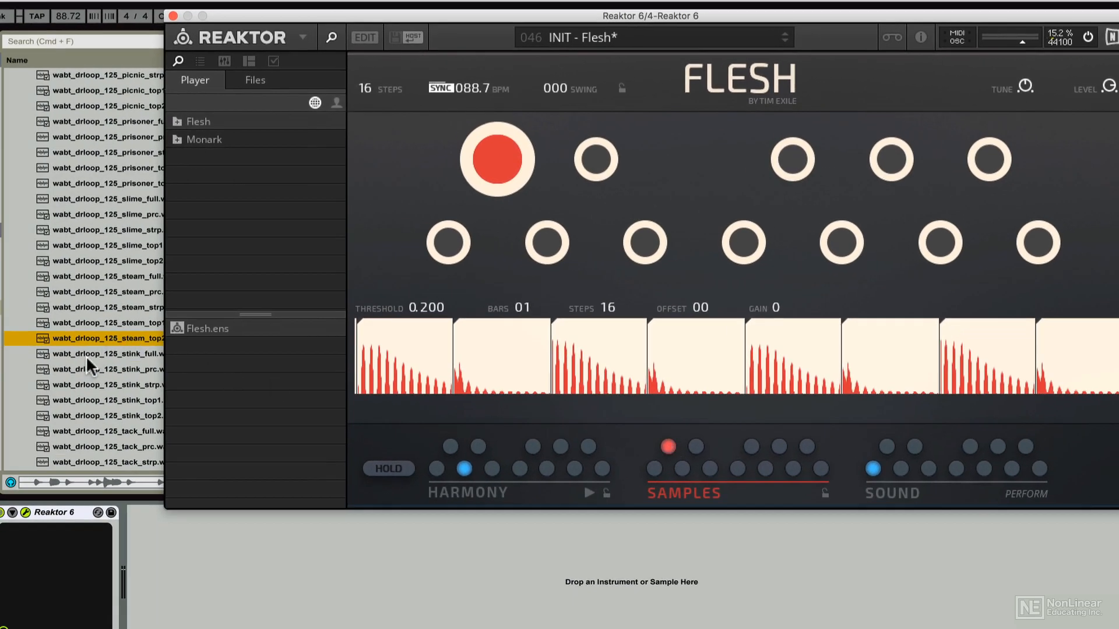
# Audition full-mix and stripped-down drum loops and load a two-bar loop into Flesh
pyautogui.click(107, 353)
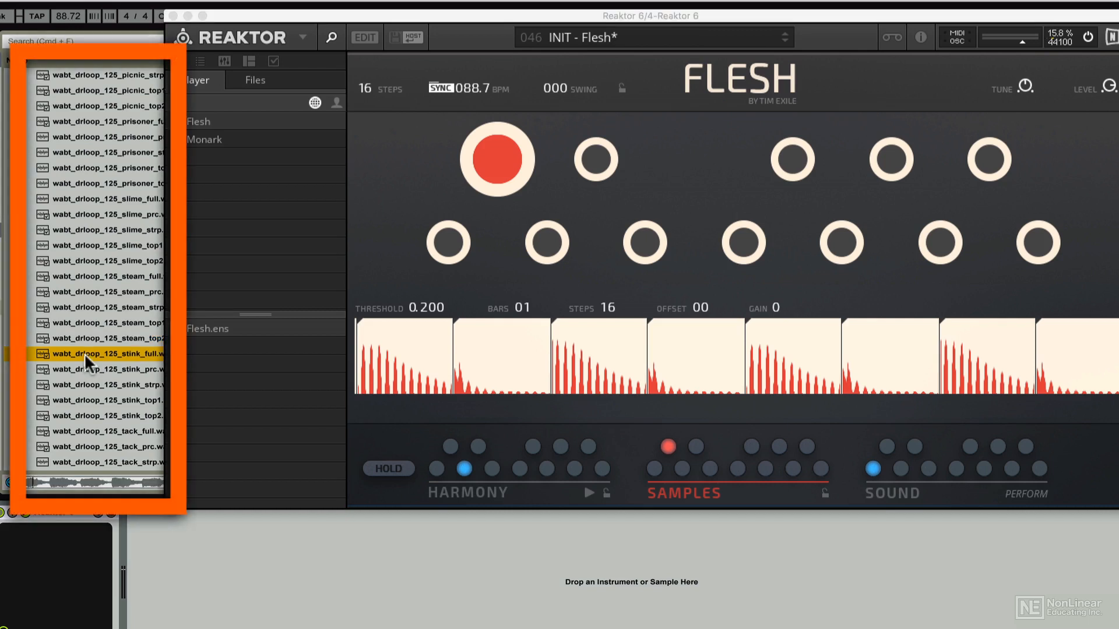
pyautogui.click(105, 384)
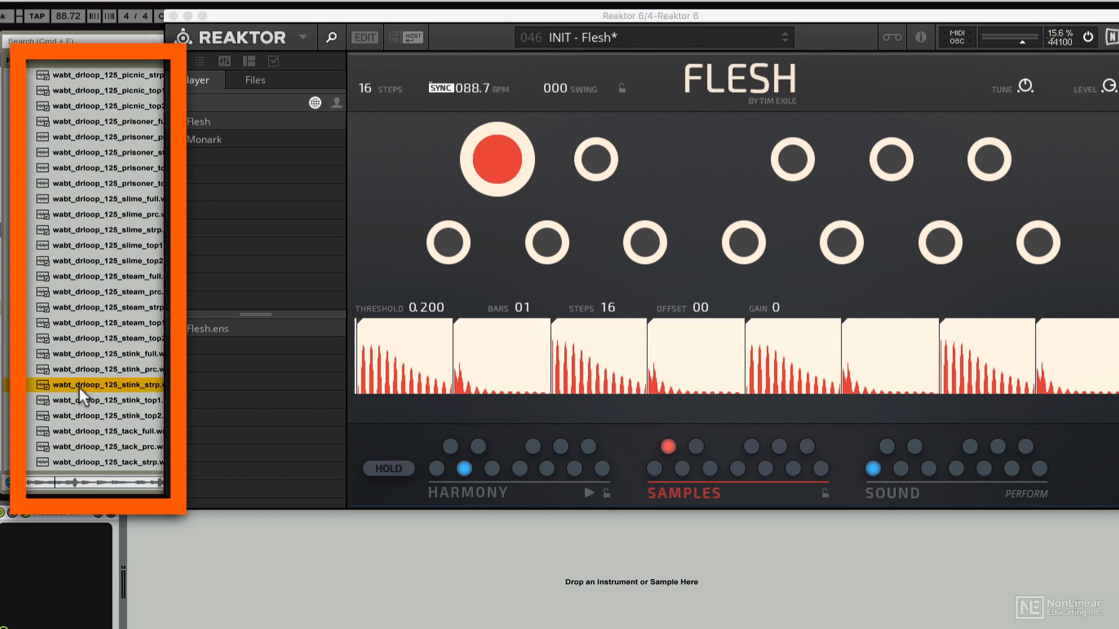
pyautogui.click(104, 400)
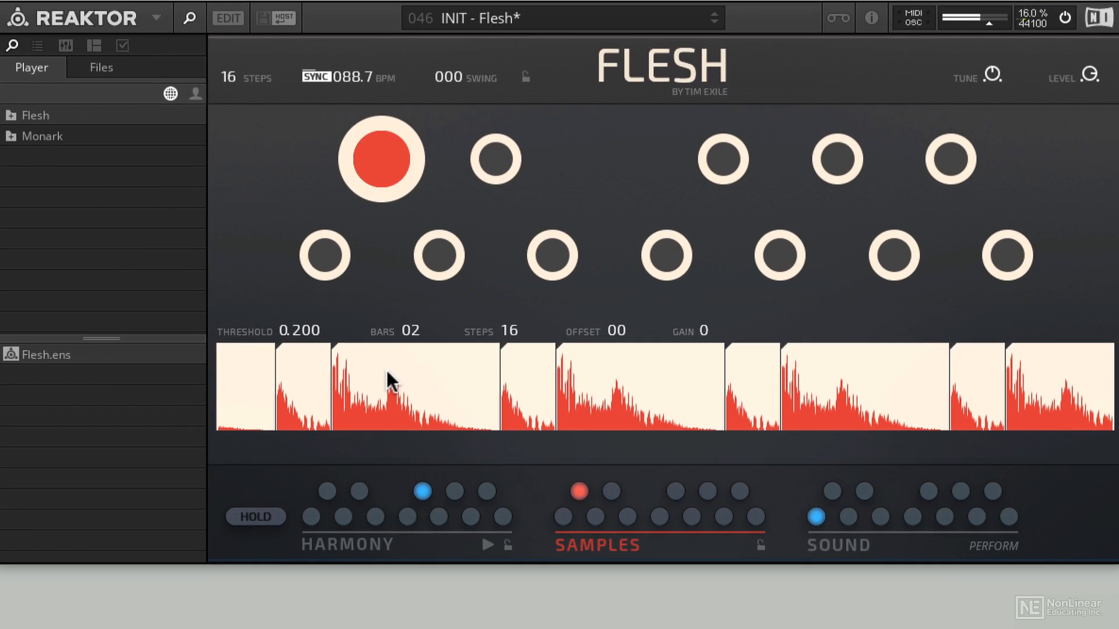
pyautogui.moveTo(303, 347)
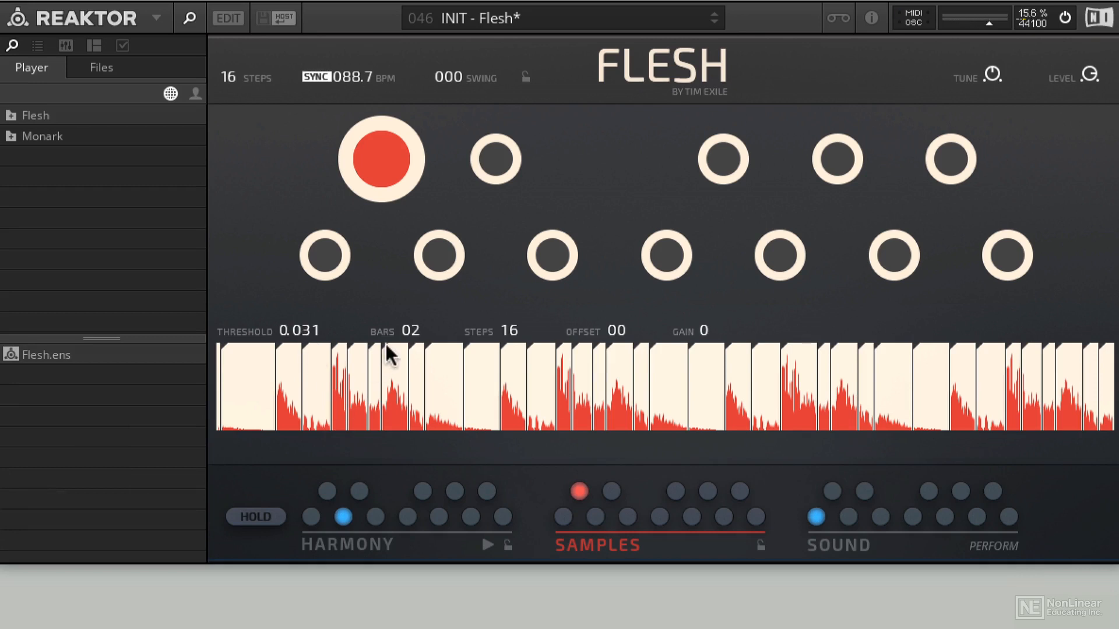
pyautogui.moveTo(617, 368)
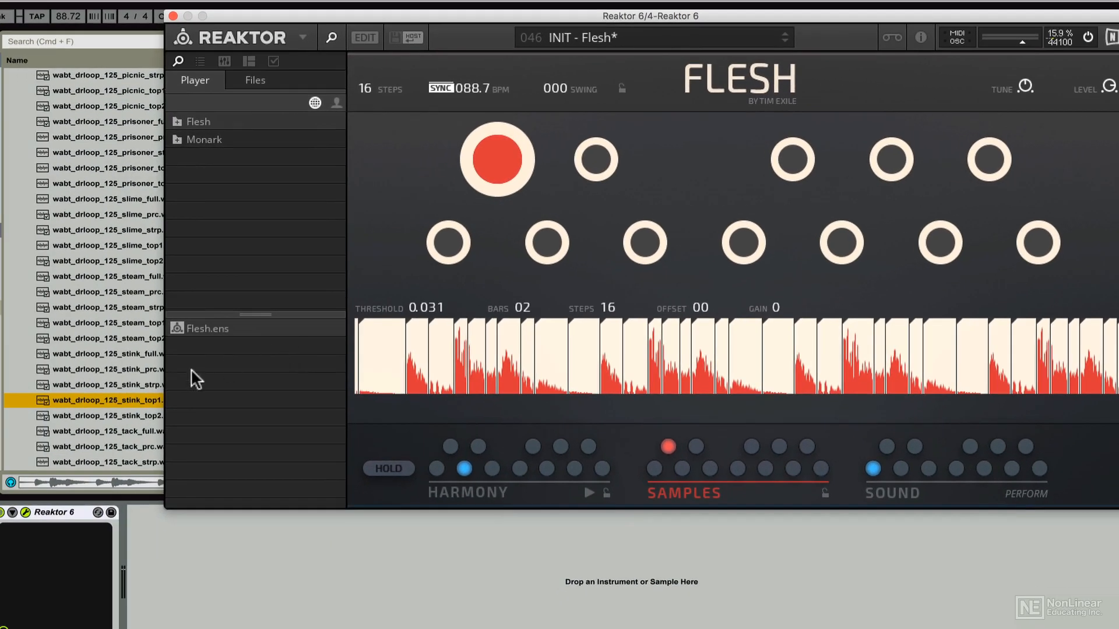
# Audition three more library drum loops and load a different two-bar loop
pyautogui.click(107, 431)
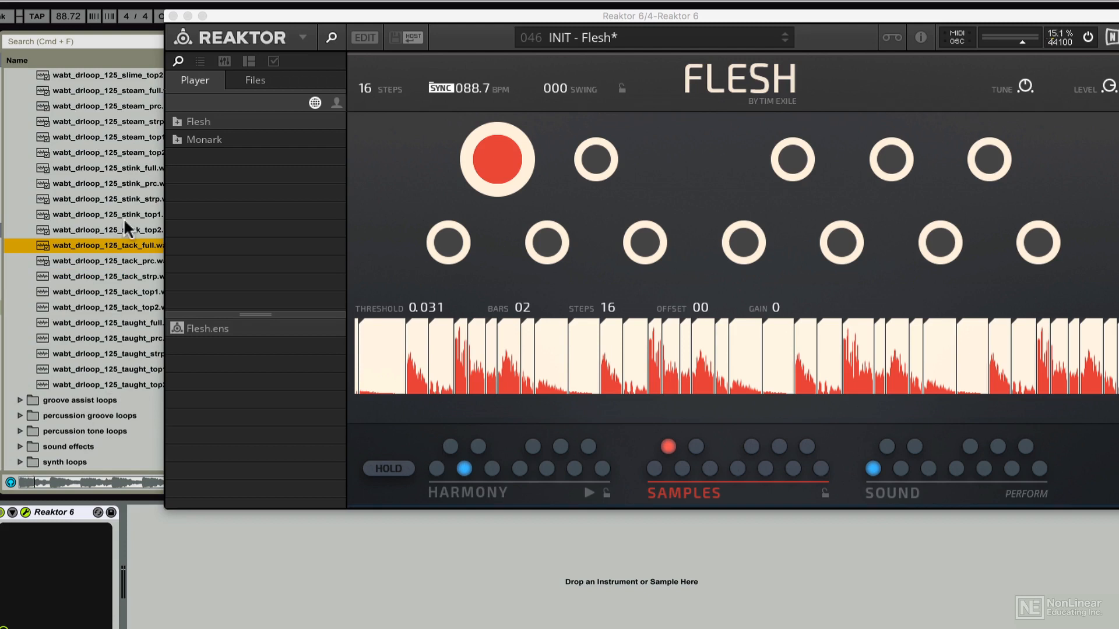
pyautogui.click(107, 277)
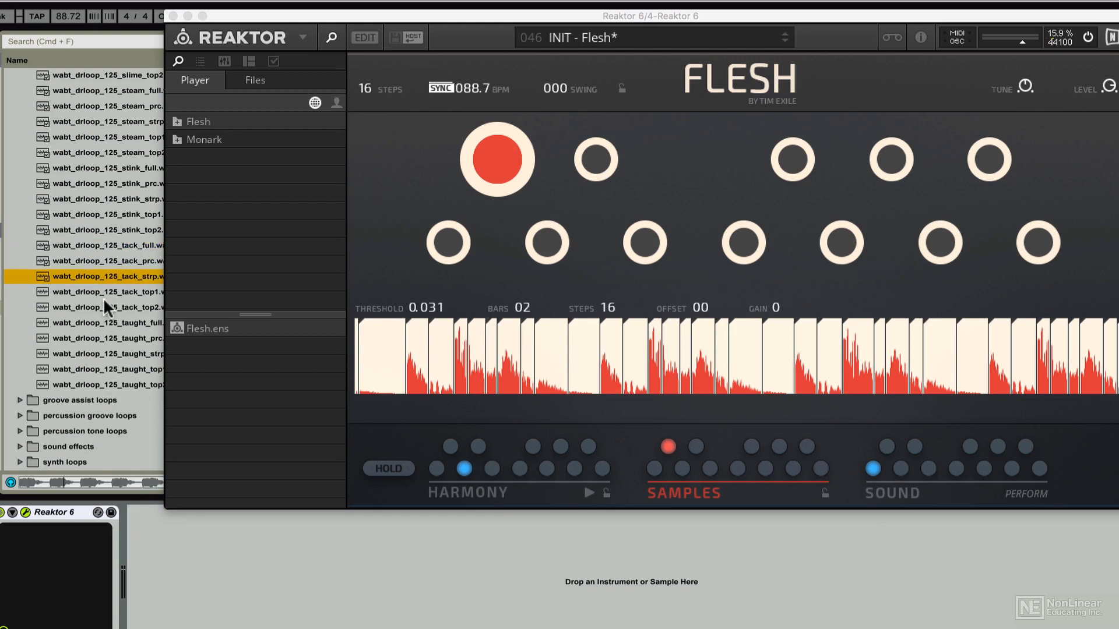
pyautogui.click(107, 323)
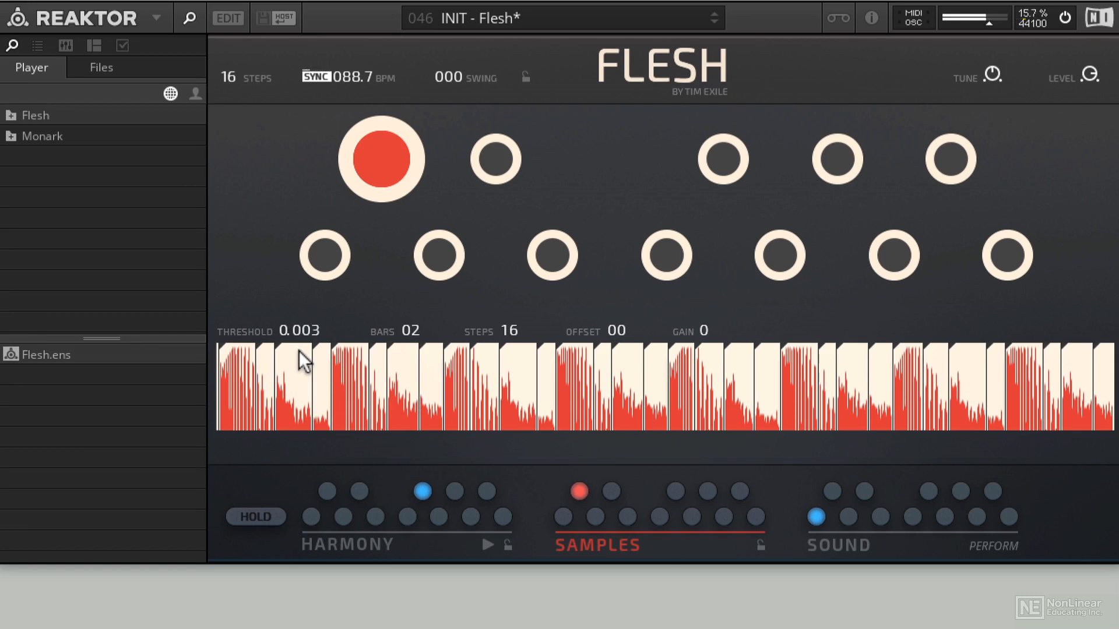
pyautogui.click(310, 516)
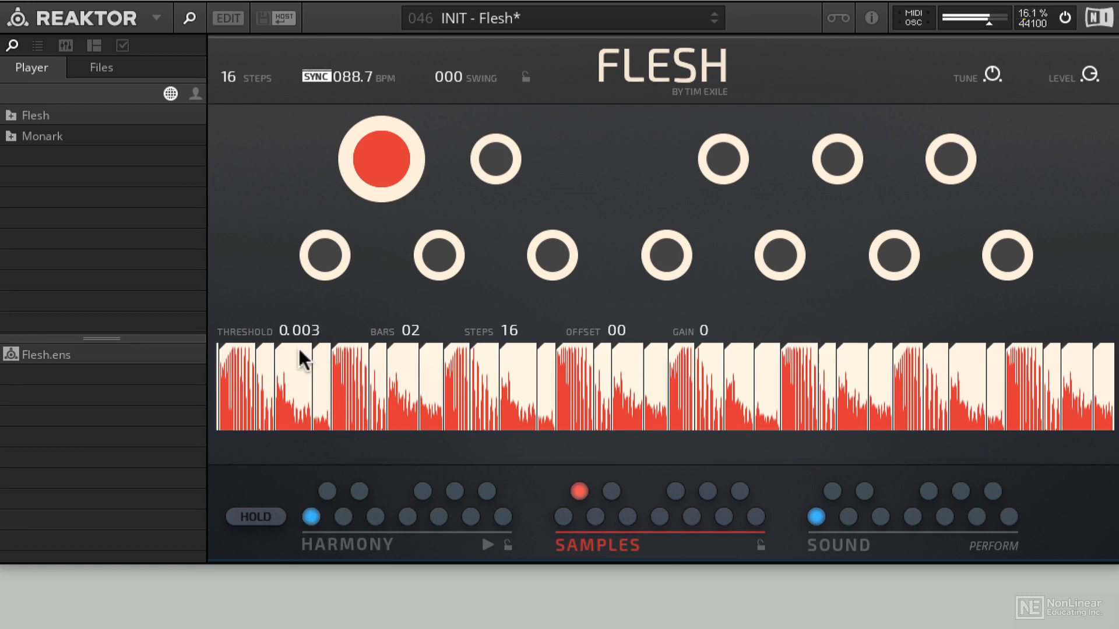
pyautogui.click(343, 515)
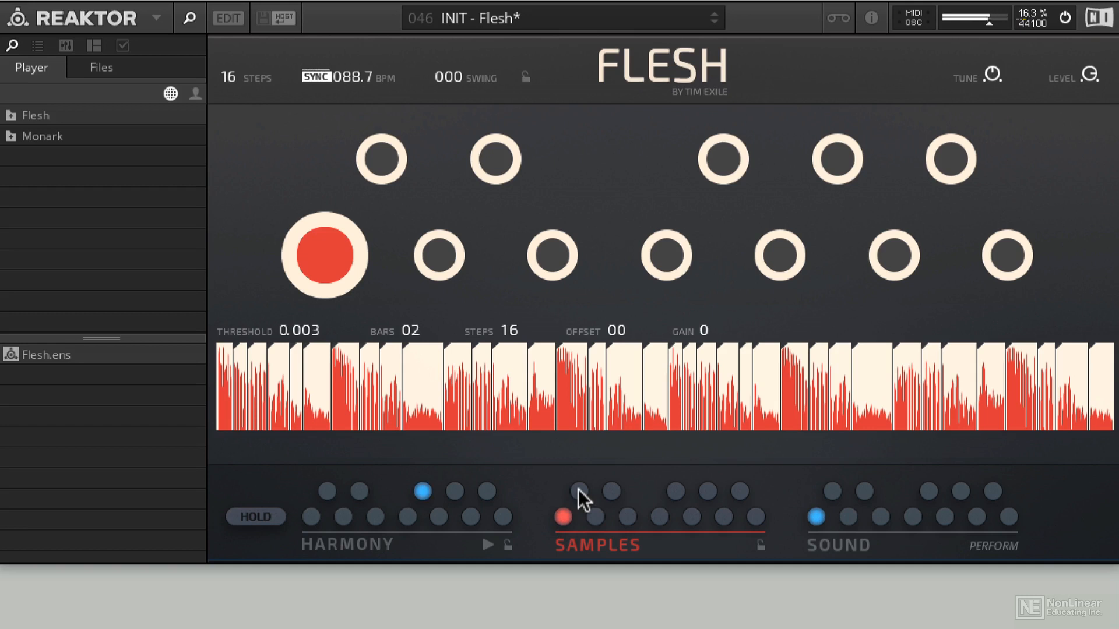
pyautogui.click(382, 159)
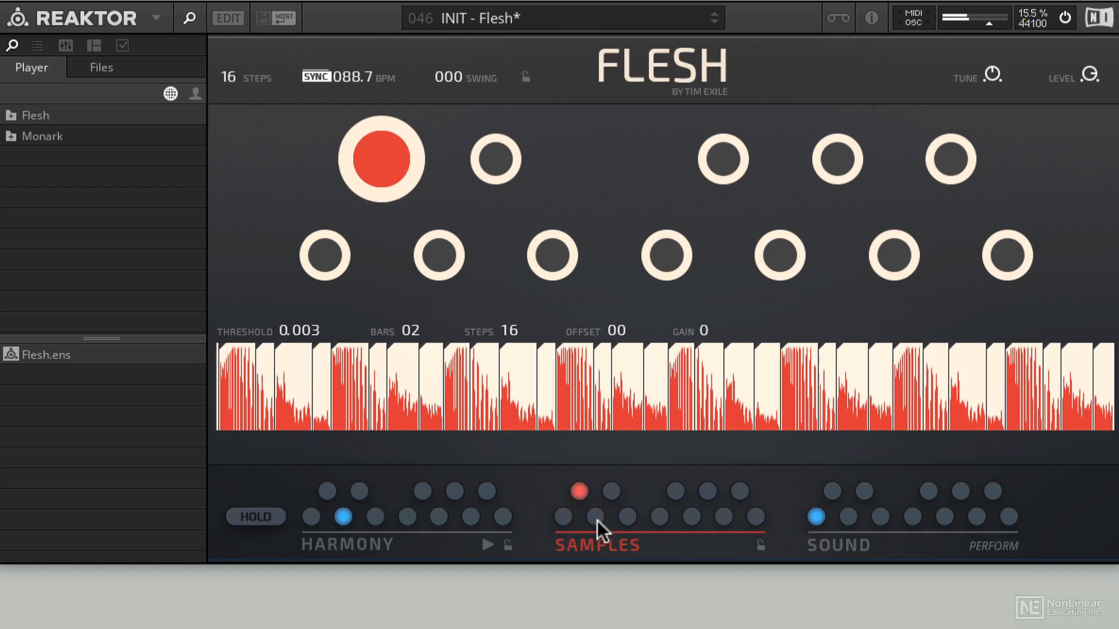
# Show Flesh's Sound page with spectrum, character, length and mod controls
pyautogui.click(838, 546)
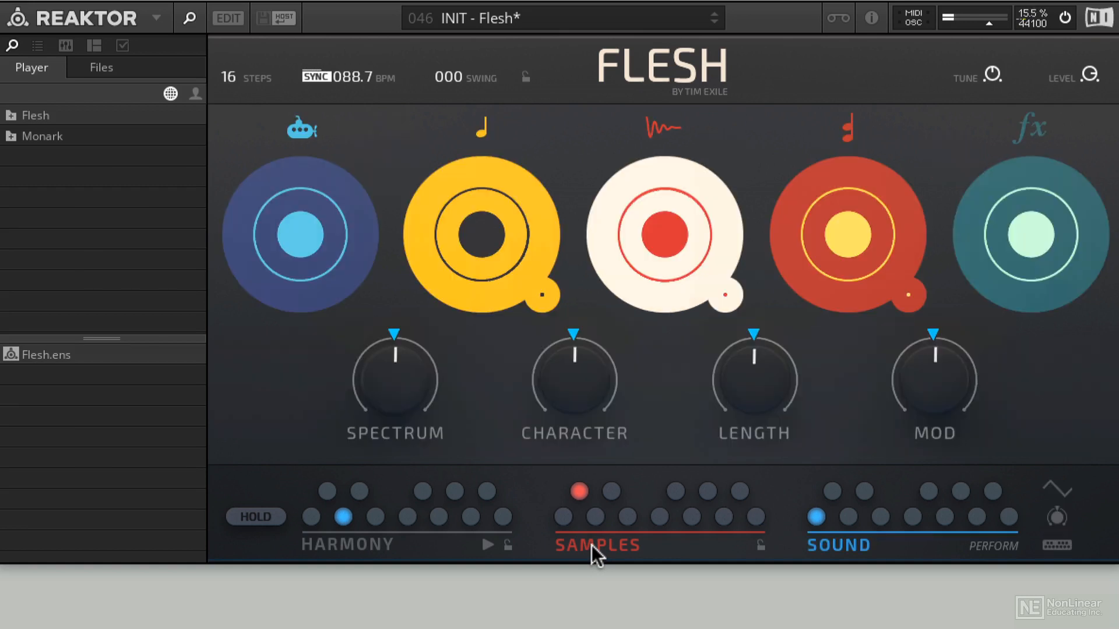
pyautogui.moveTo(661, 161)
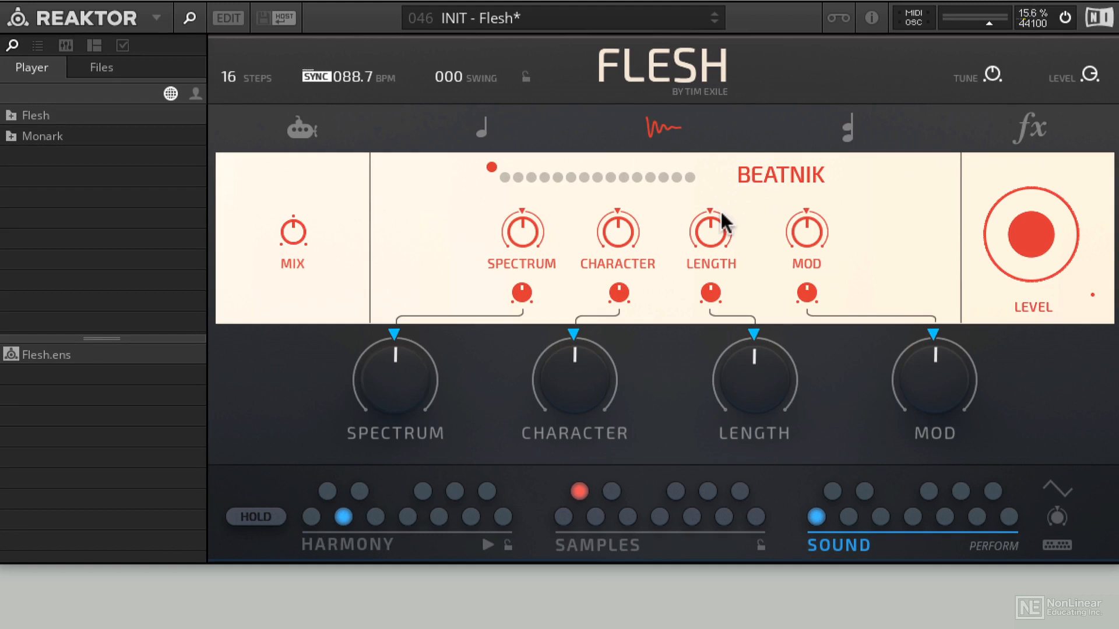
pyautogui.moveTo(599, 184)
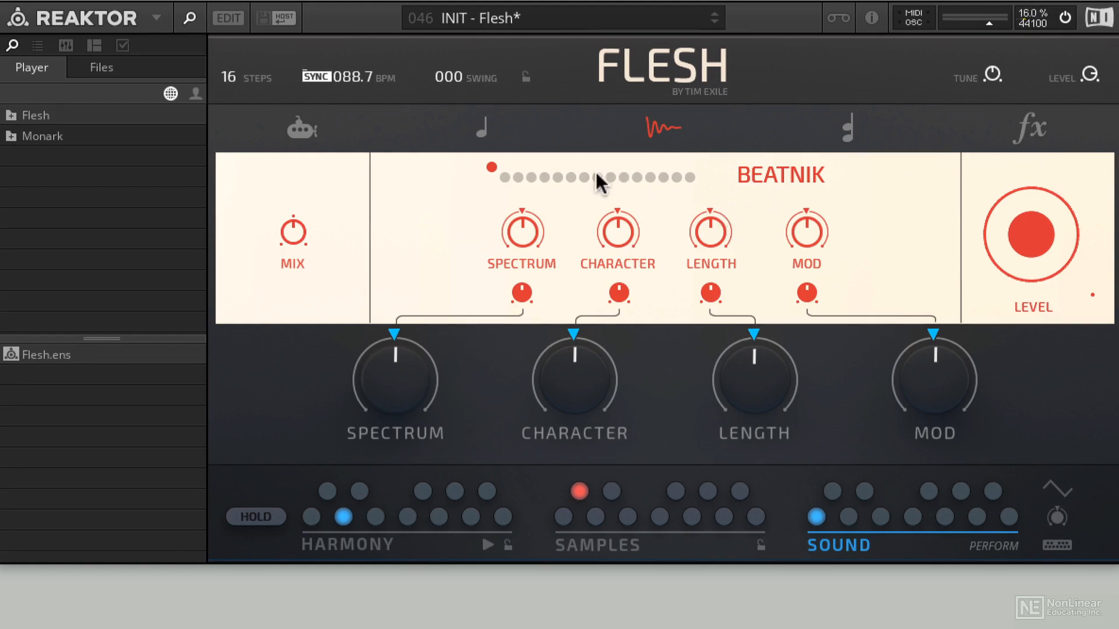
pyautogui.moveTo(632, 207)
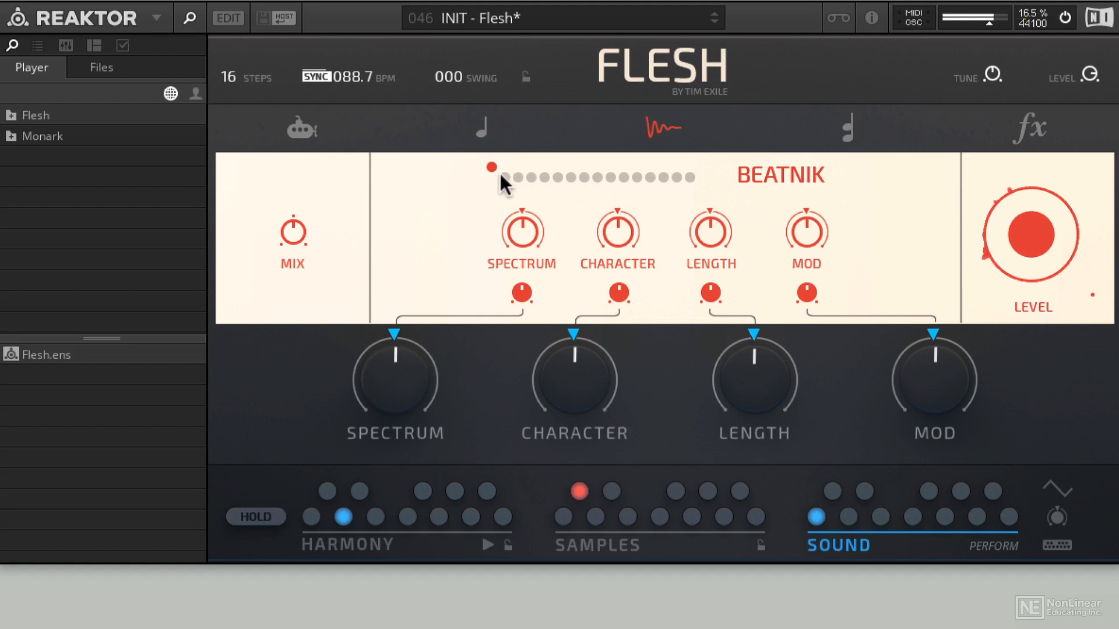
# Step through the Beatmash, Meatbash and Beatsme sample player presets
pyautogui.click(503, 169)
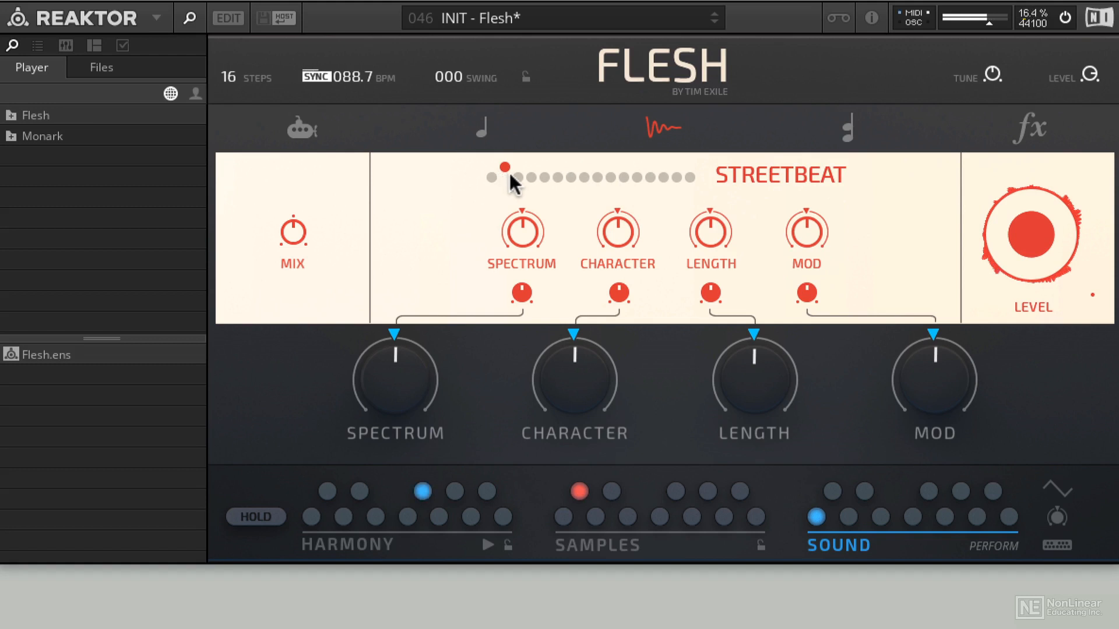
pyautogui.moveTo(299, 252)
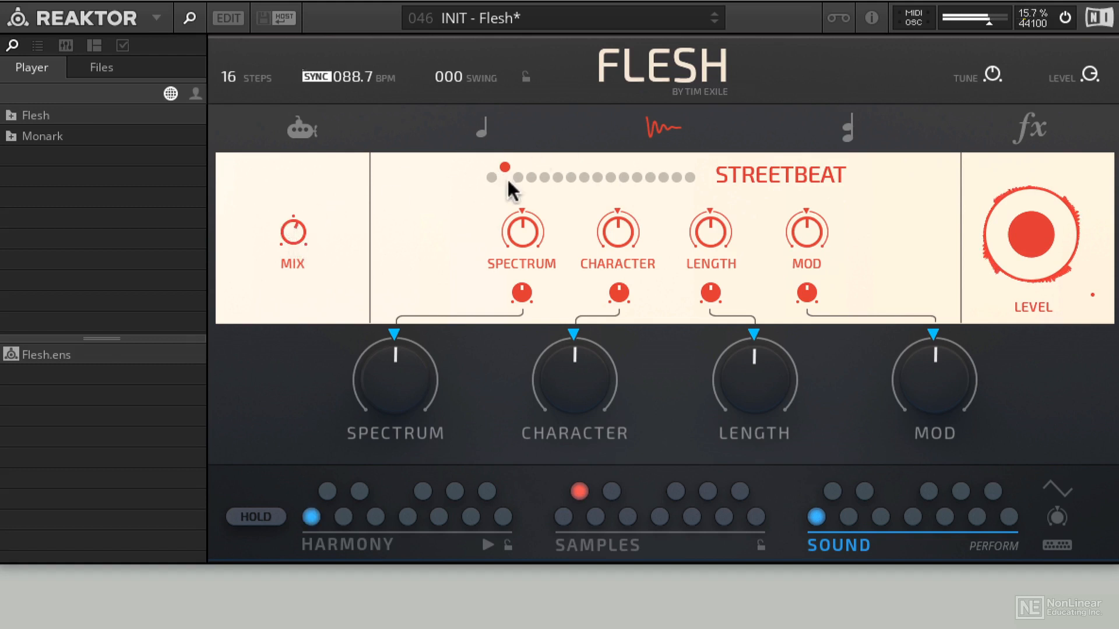
pyautogui.click(518, 177)
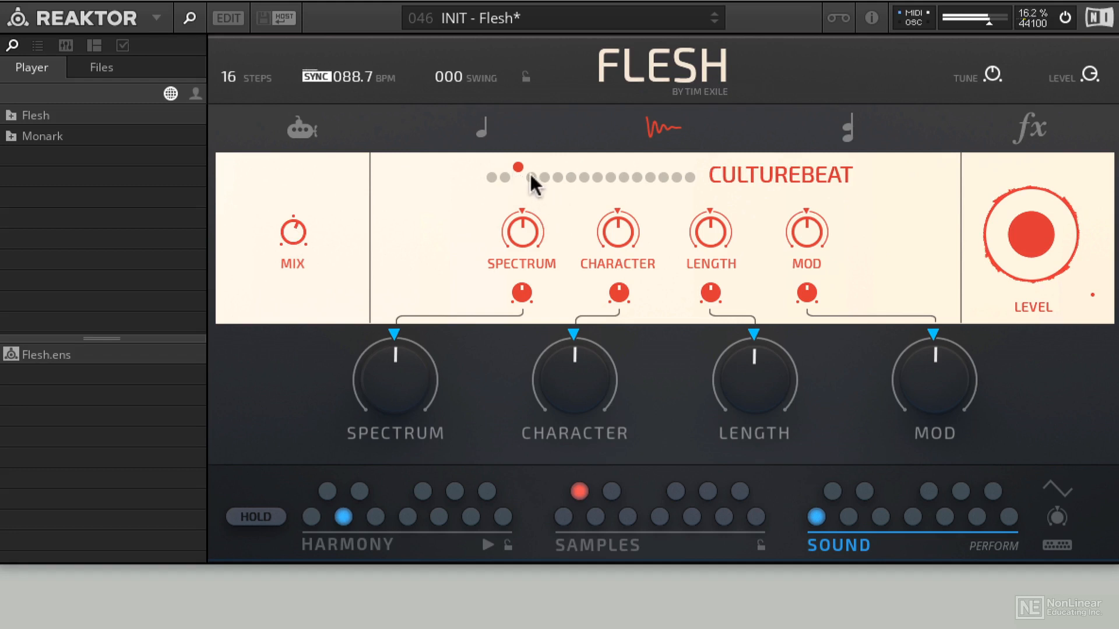
pyautogui.click(546, 168)
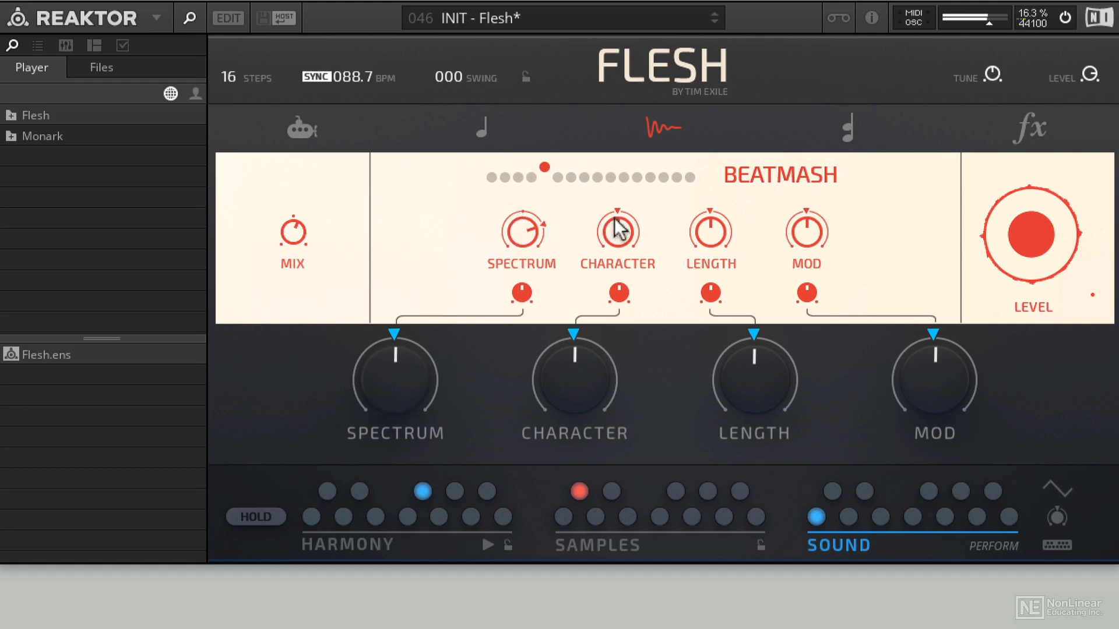
pyautogui.click(558, 167)
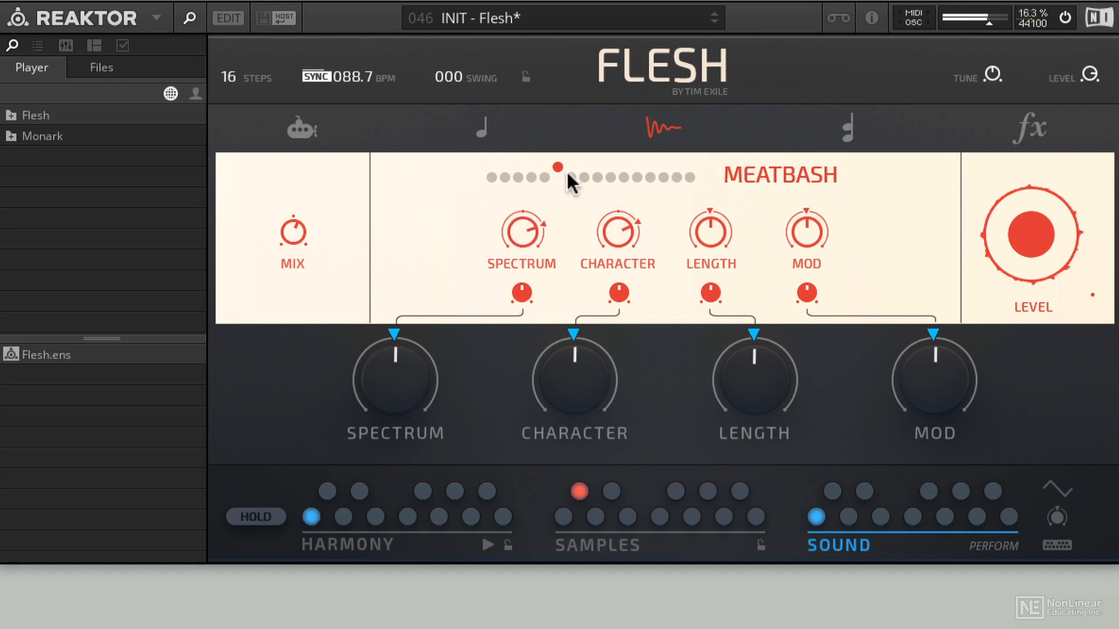
pyautogui.moveTo(718, 216)
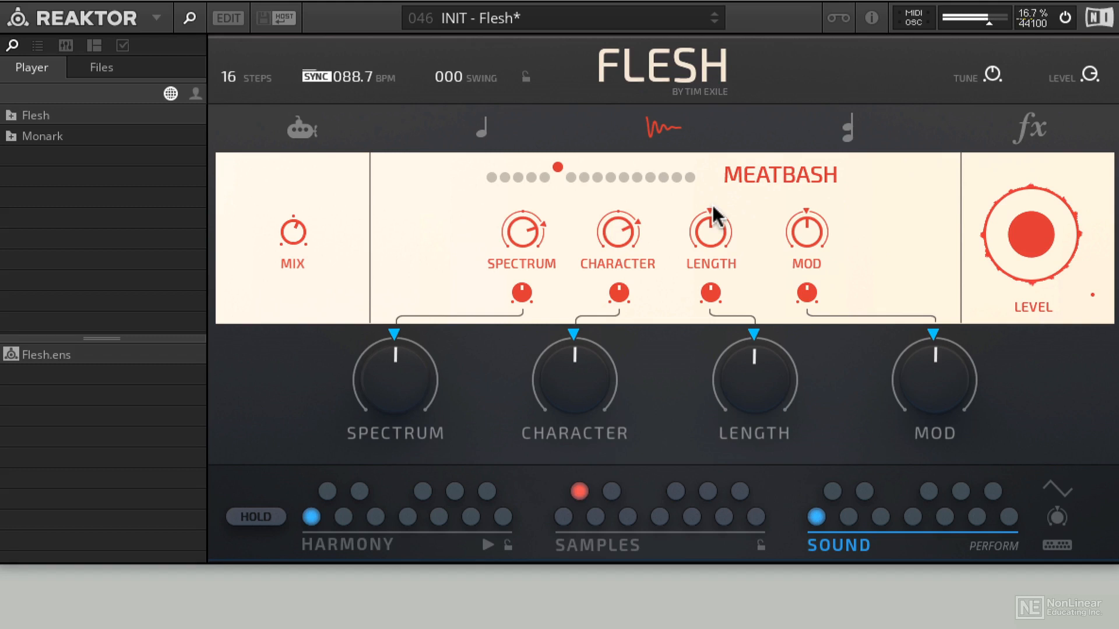
# Trigger a few pads at the bottom, then advance the presets to KILLABEAT
pyautogui.click(344, 516)
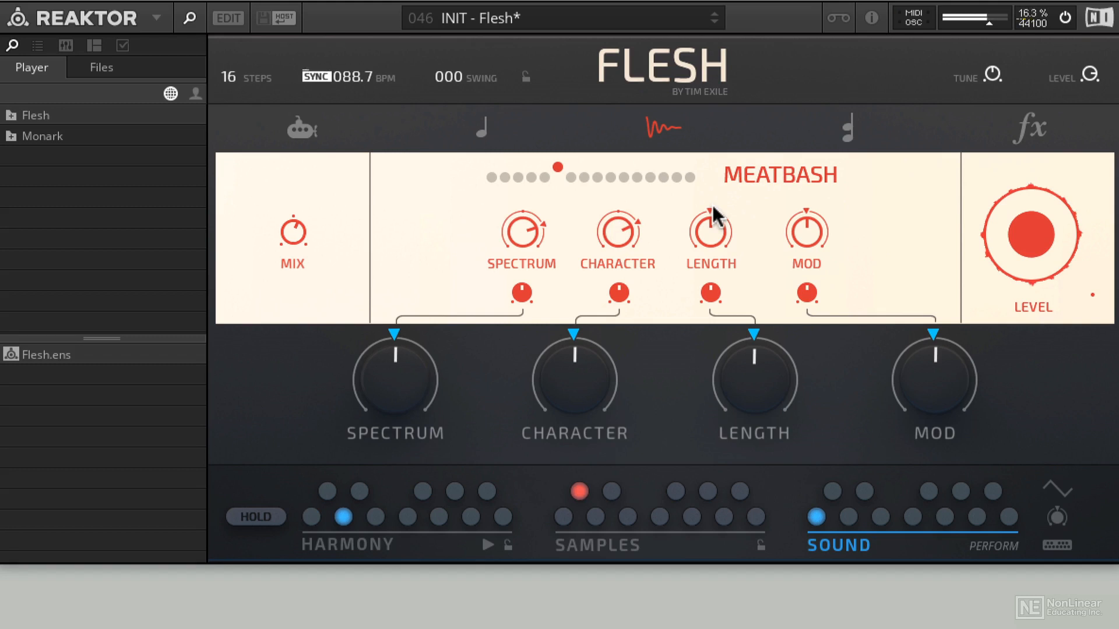
pyautogui.click(311, 516)
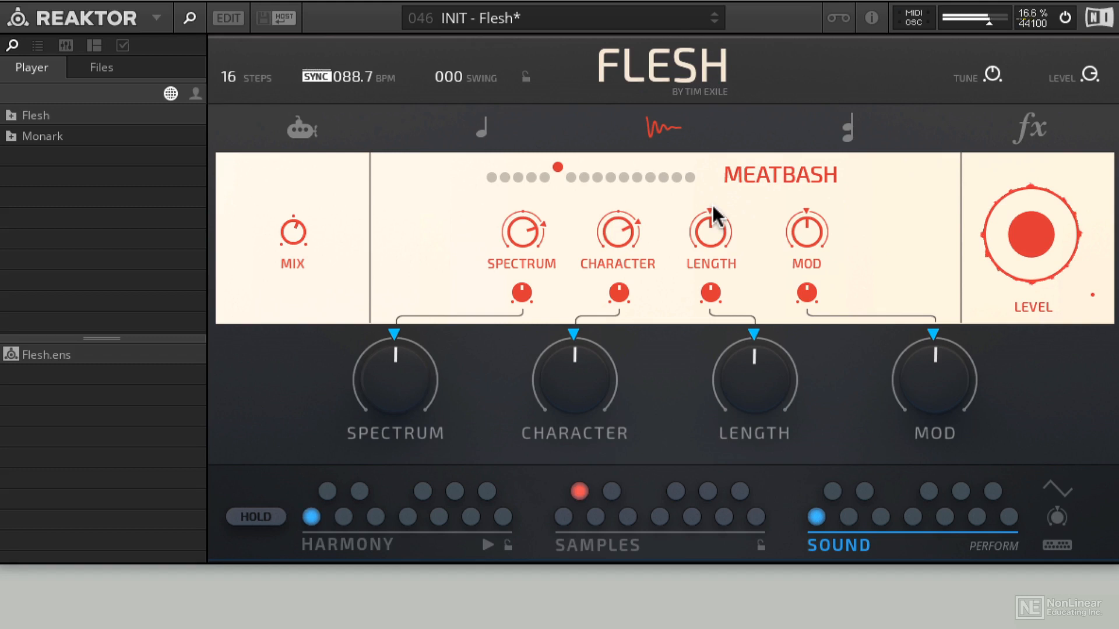
pyautogui.click(408, 517)
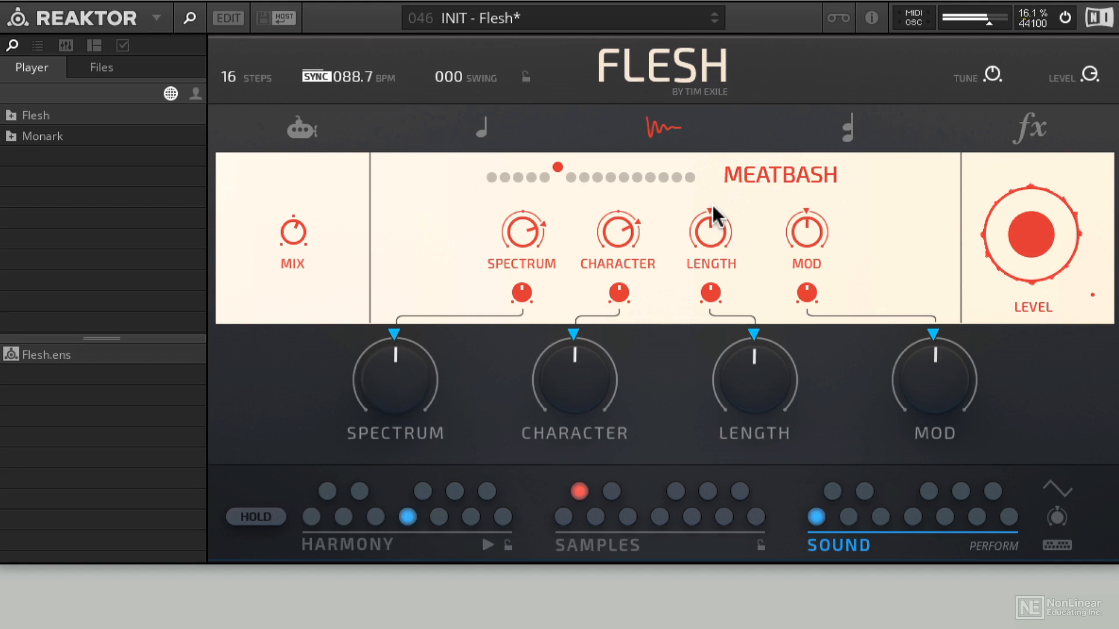
pyautogui.click(559, 177)
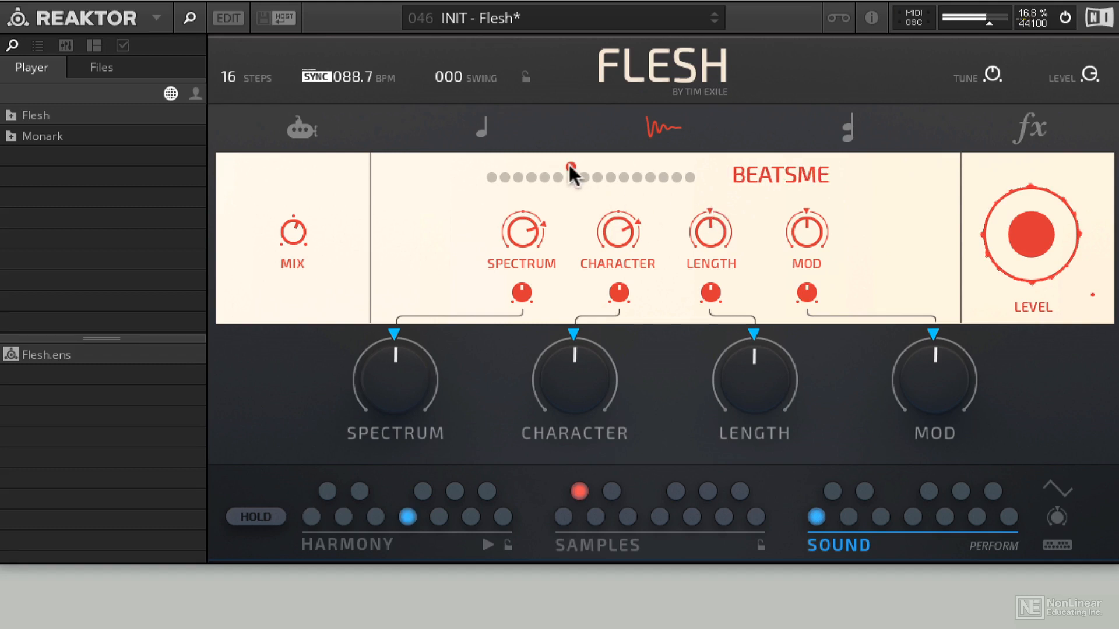
pyautogui.click(584, 176)
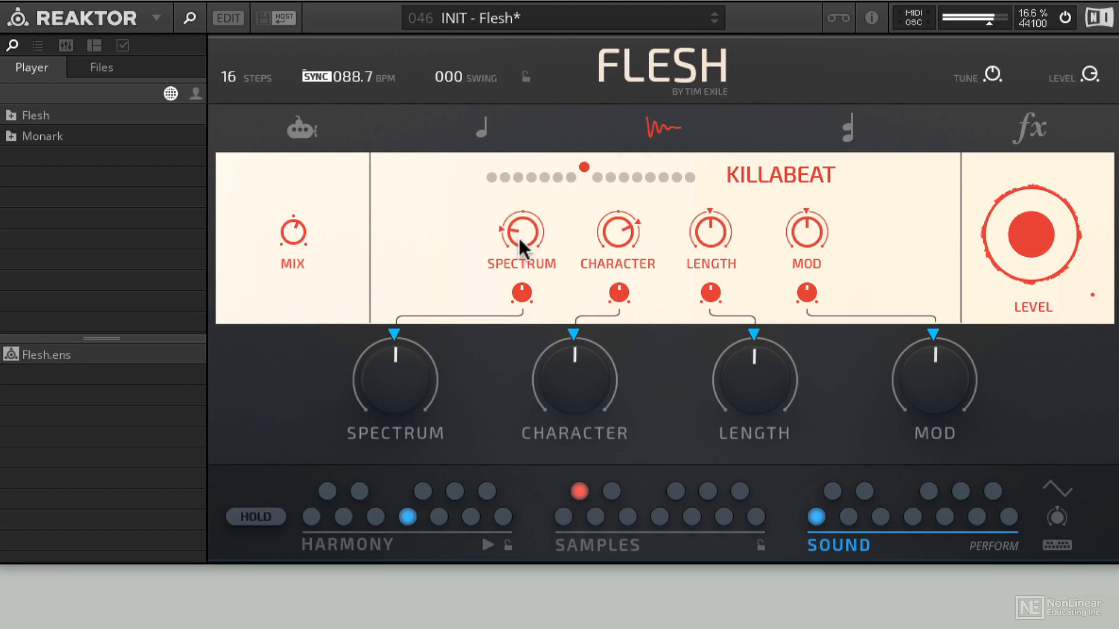
# Play several harmony patterns while turning up KILLABEAT's spectrum control
pyautogui.click(345, 516)
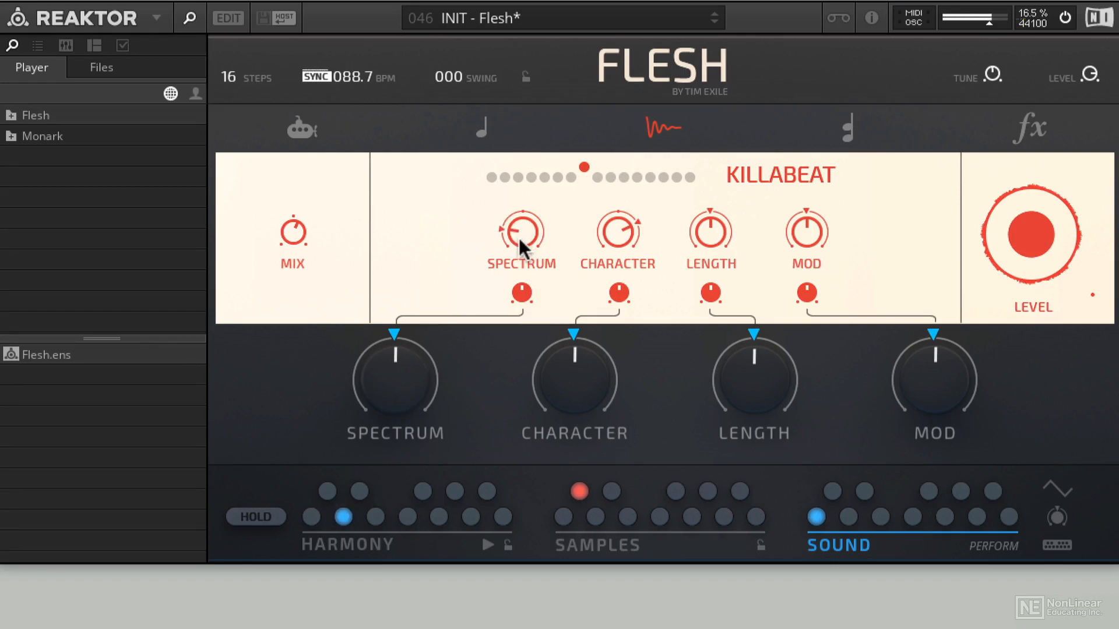
pyautogui.click(374, 516)
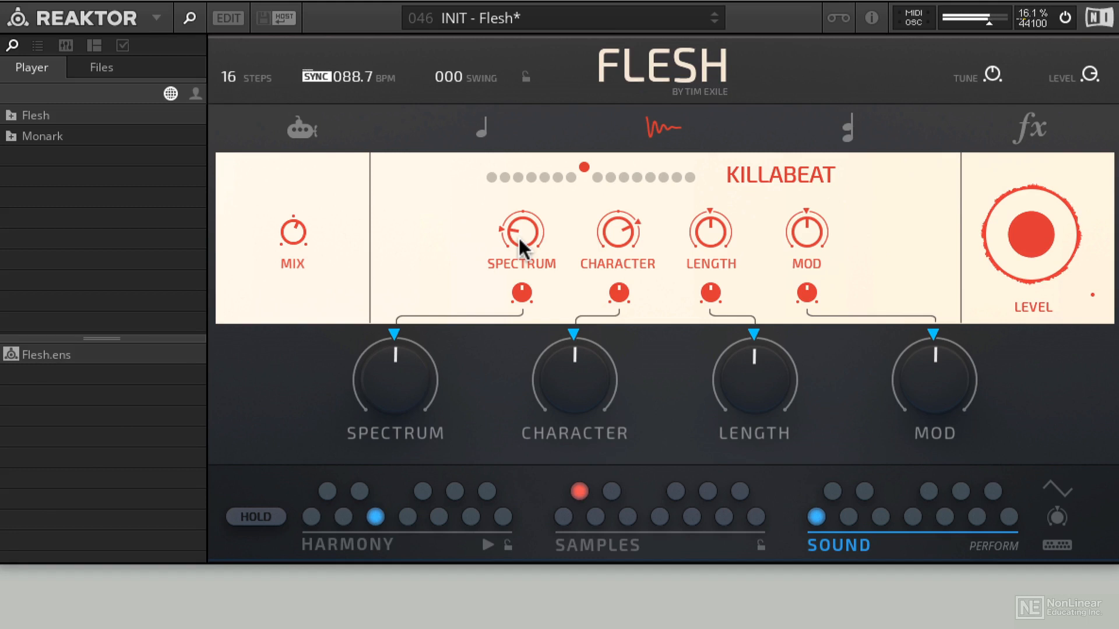
pyautogui.click(343, 517)
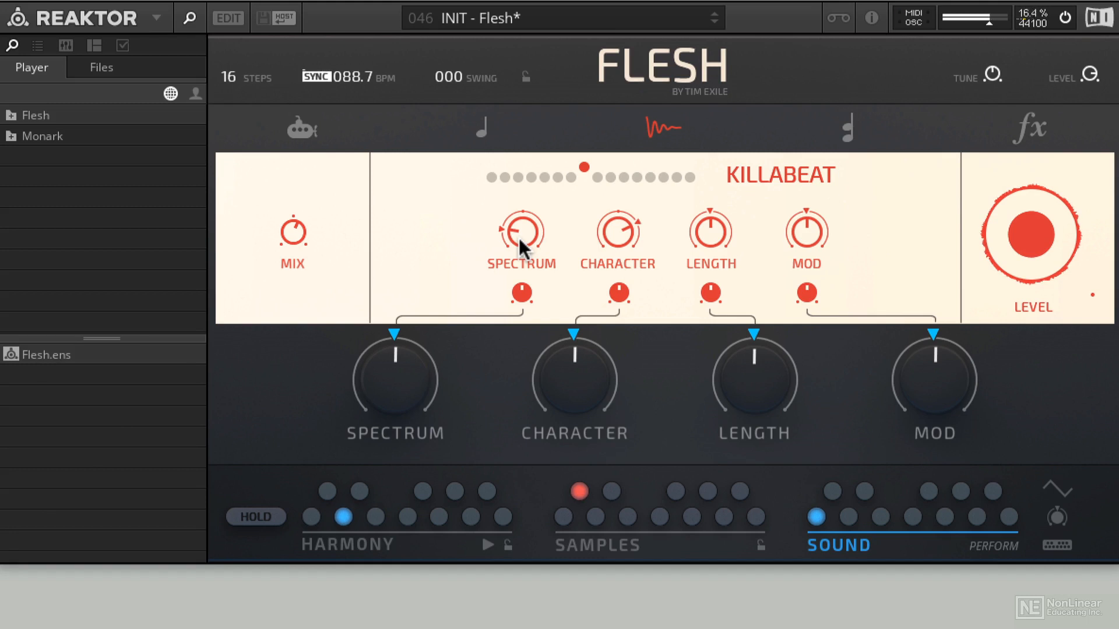
pyautogui.click(423, 492)
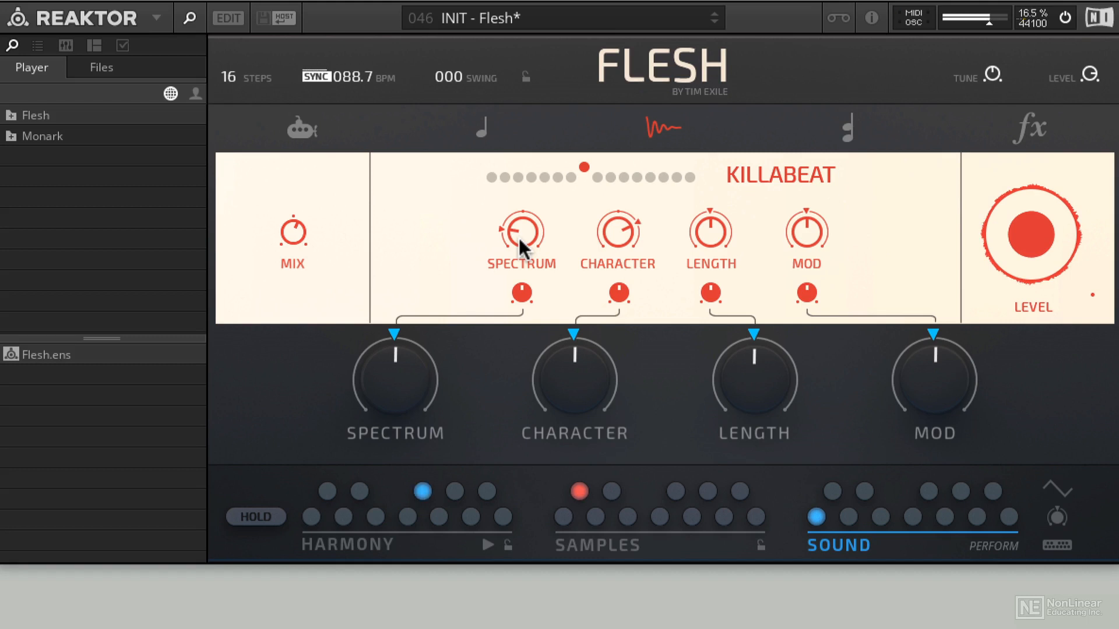
pyautogui.click(311, 517)
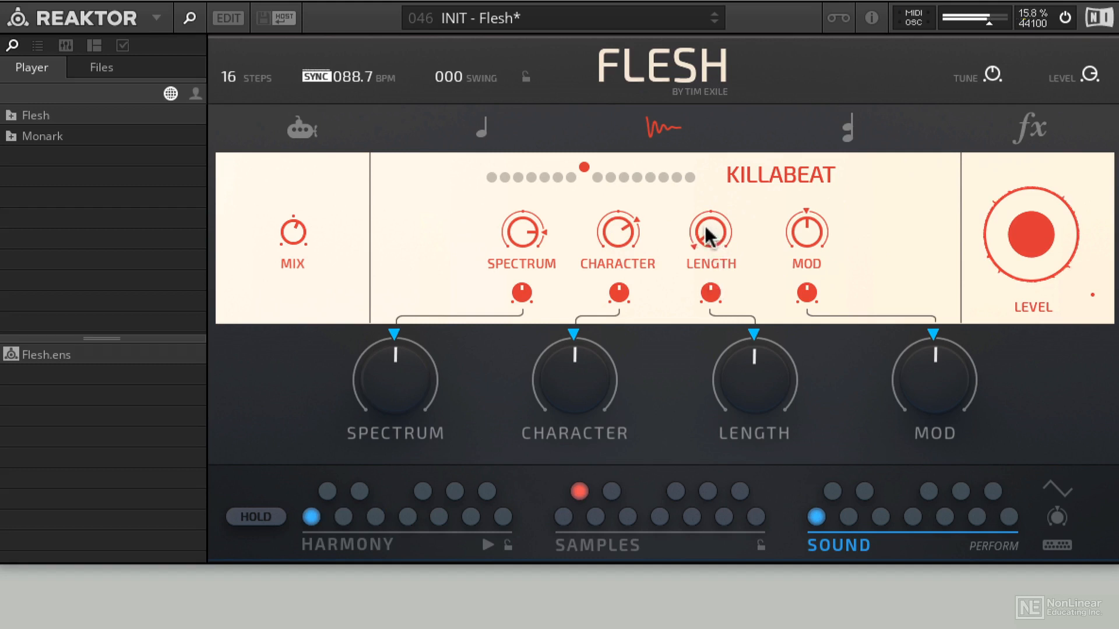
pyautogui.click(407, 517)
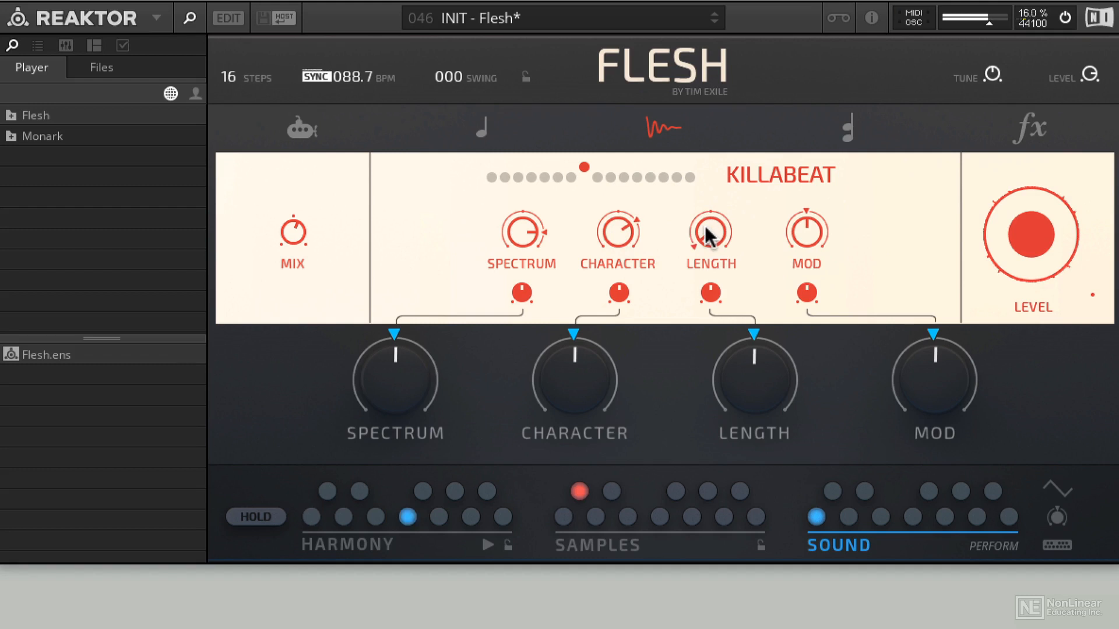